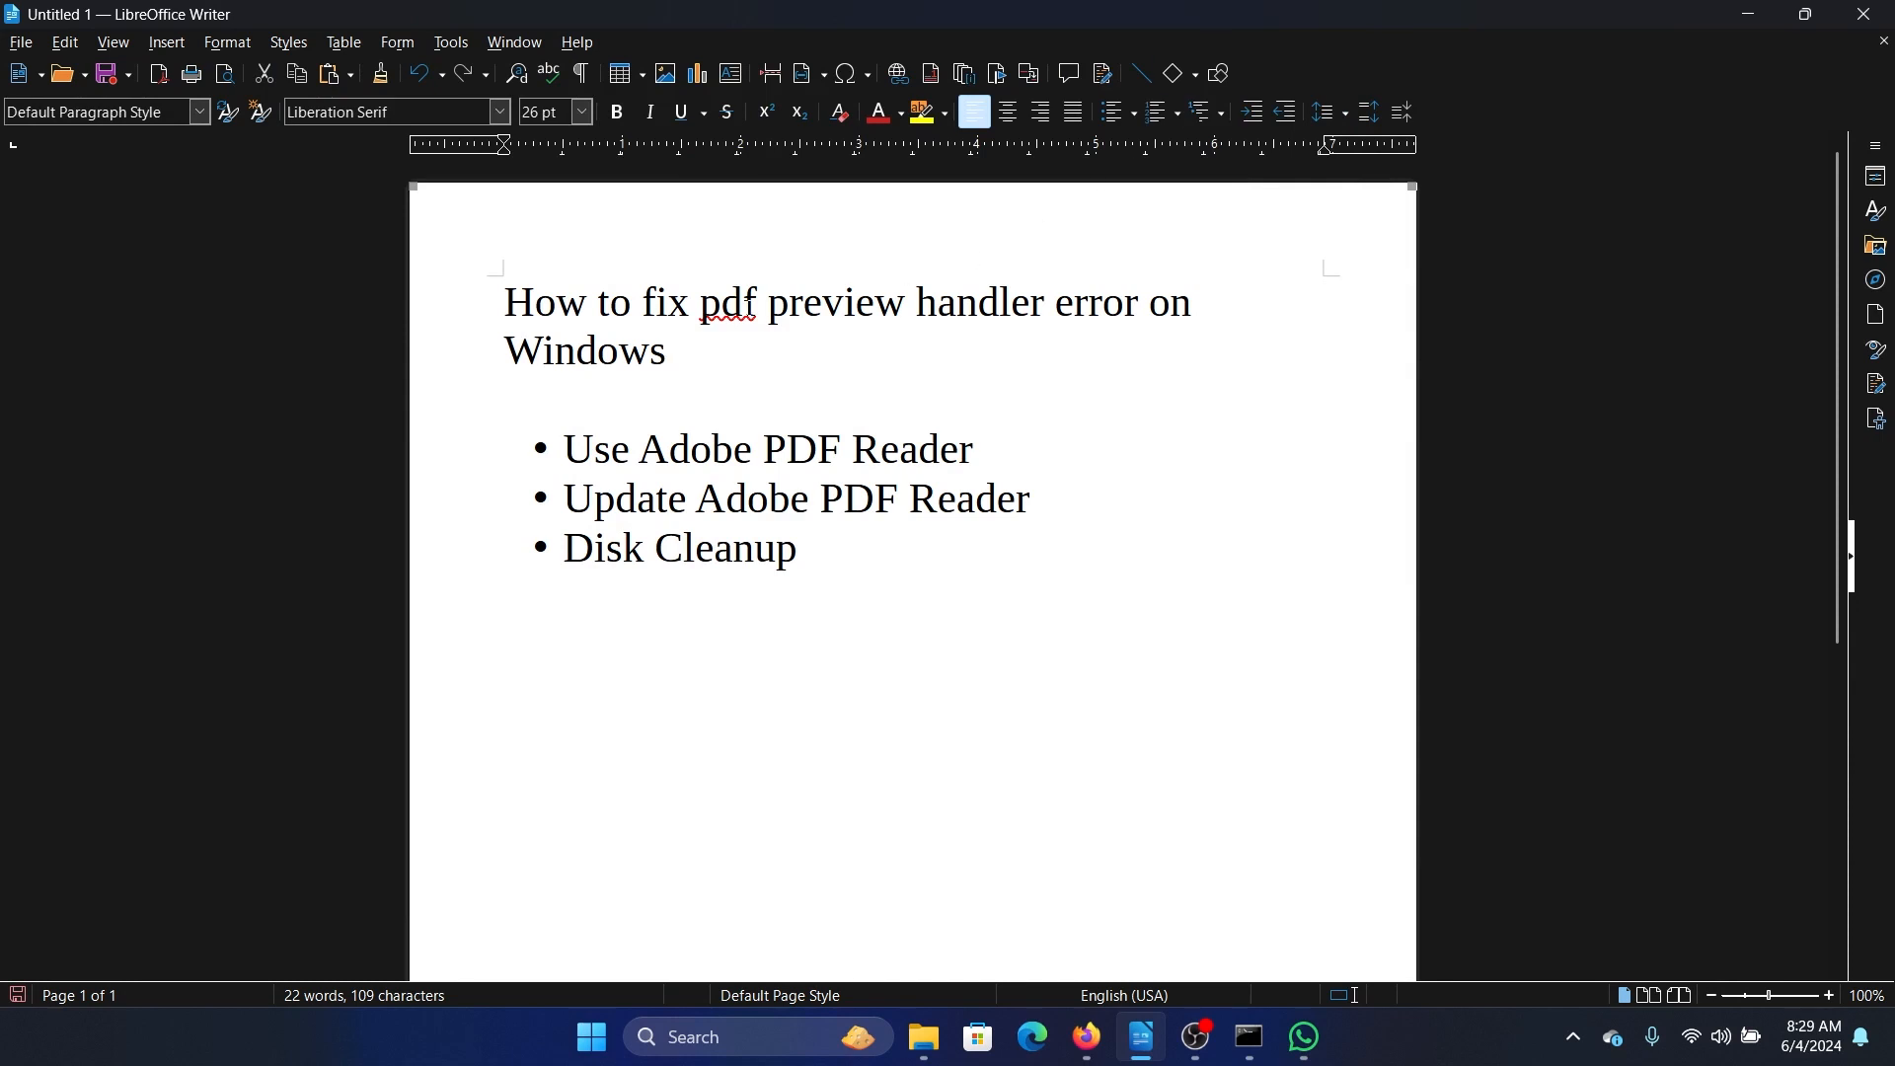
Highlight the PDF preview handler error and Adobe Reader tip, then search Microsoft Store for 'adobe pdf'.
drag(699, 302, 677, 352)
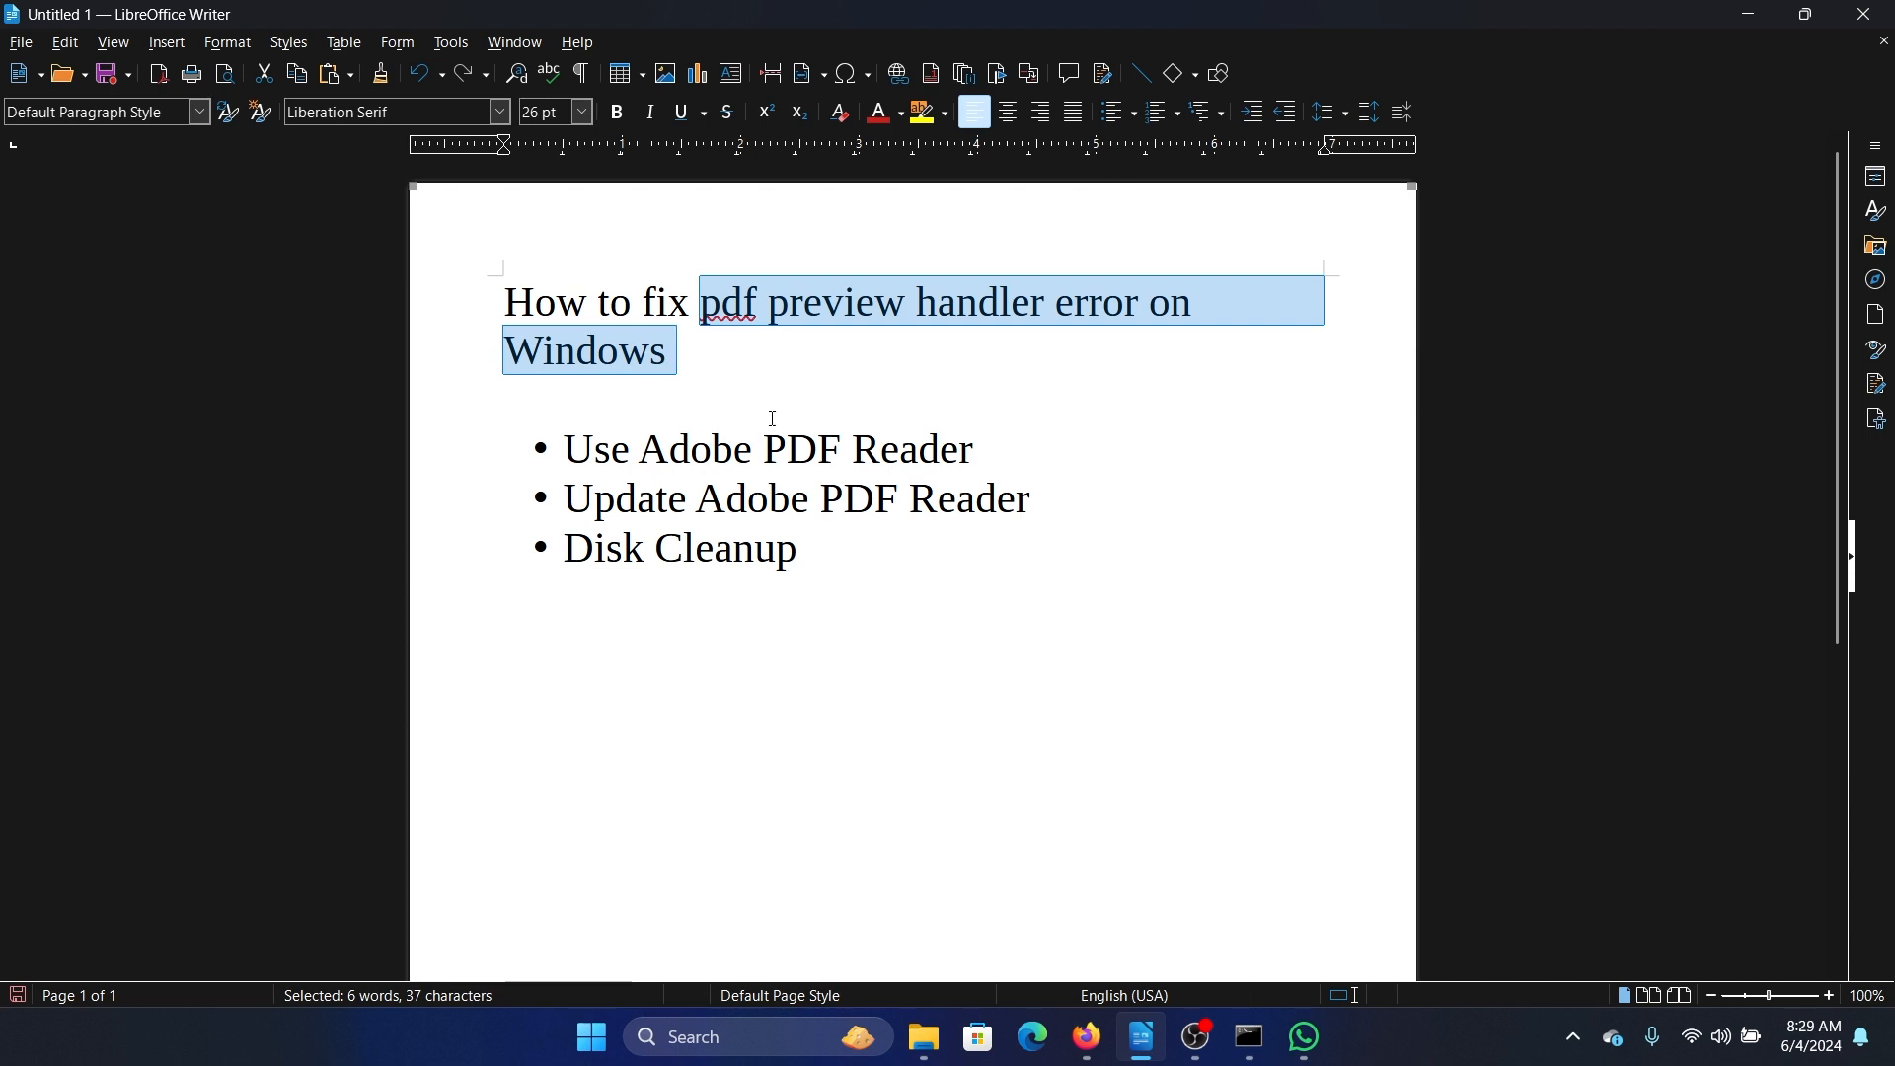
drag(564, 448, 937, 448)
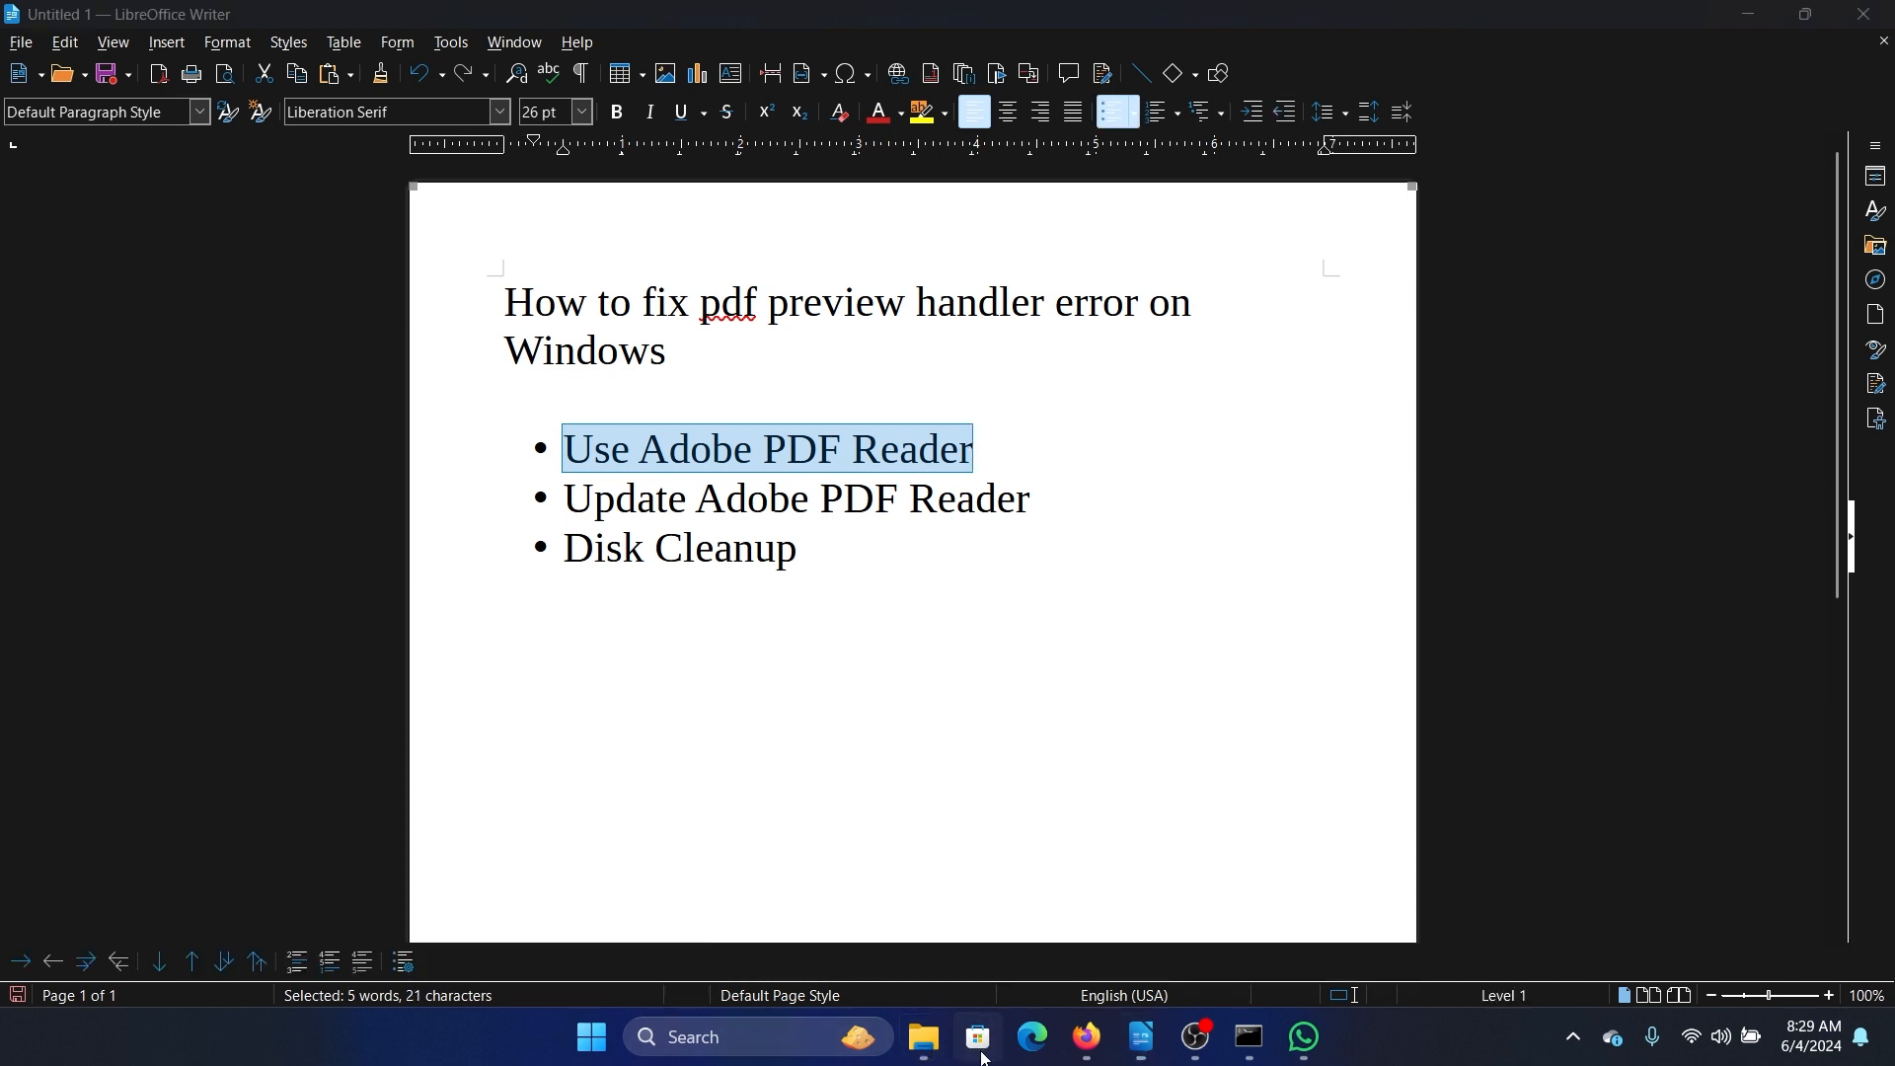
click(976, 1046)
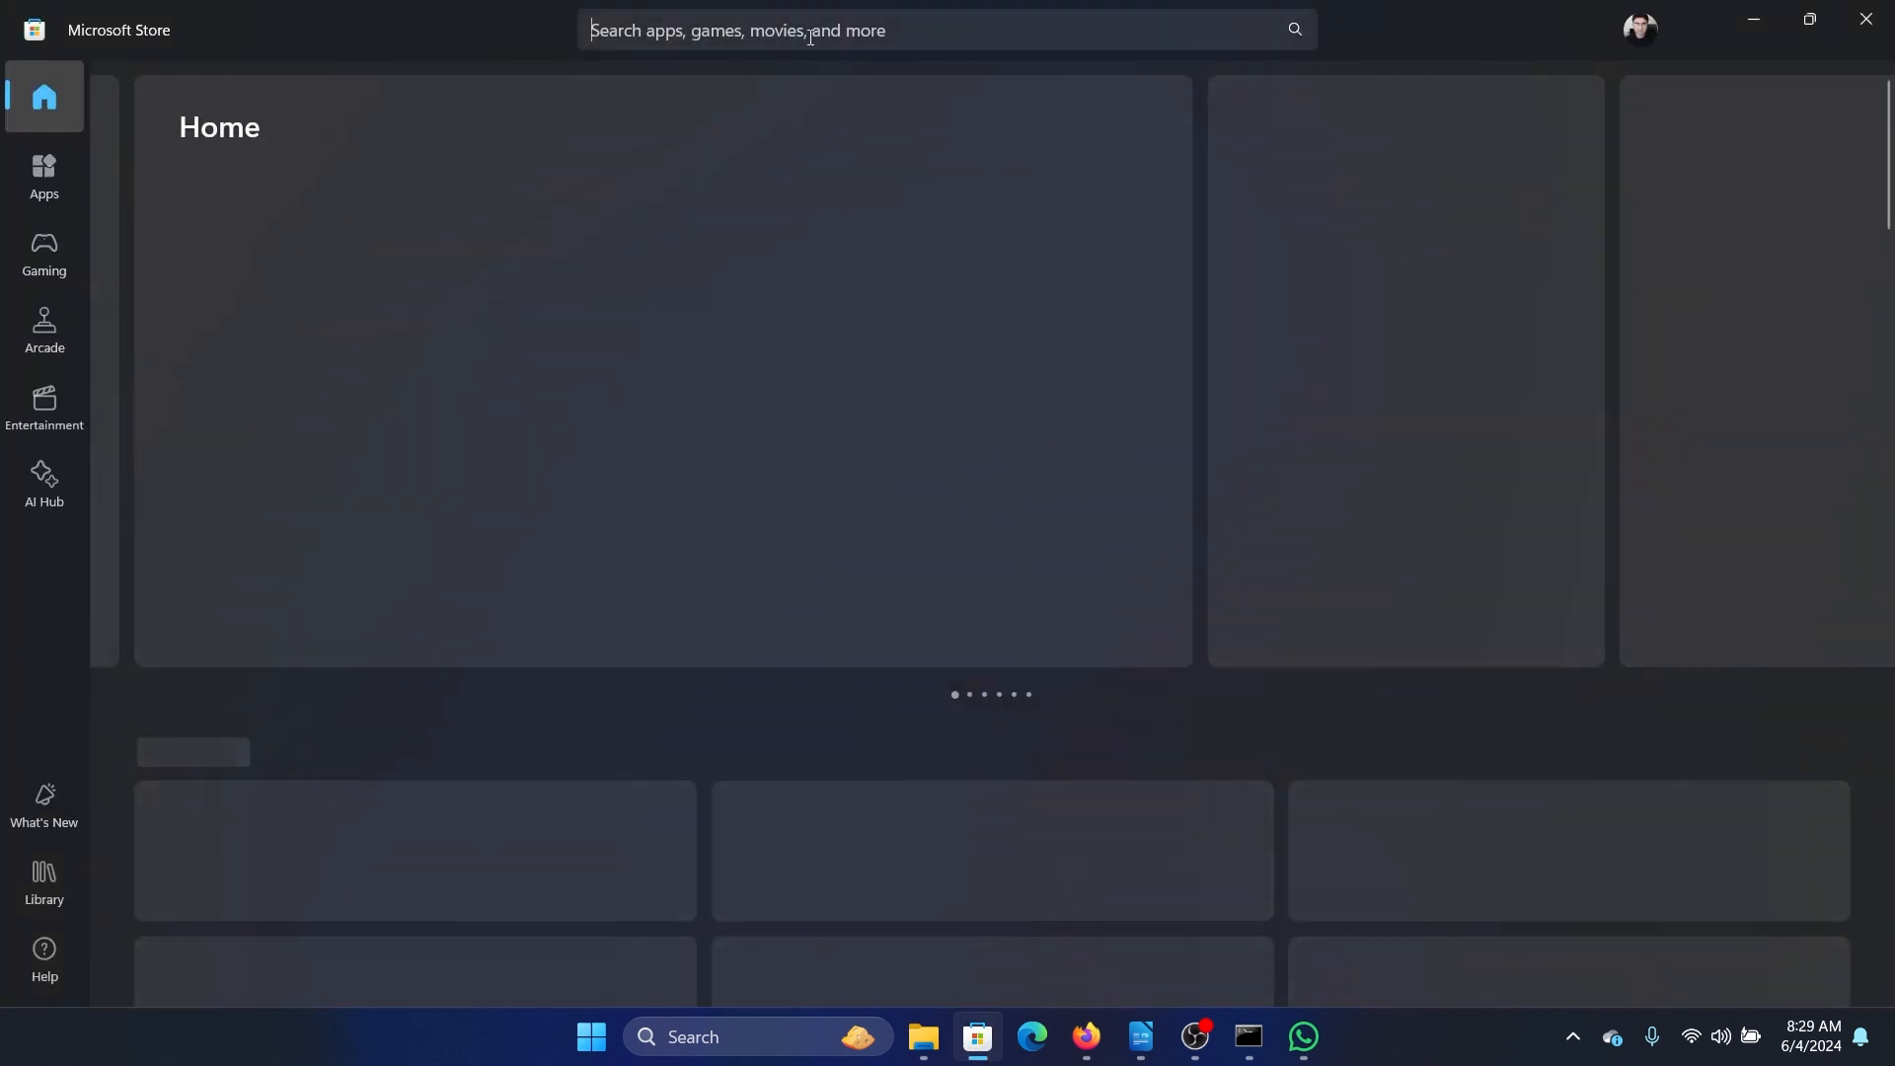
text(adobe pdf)
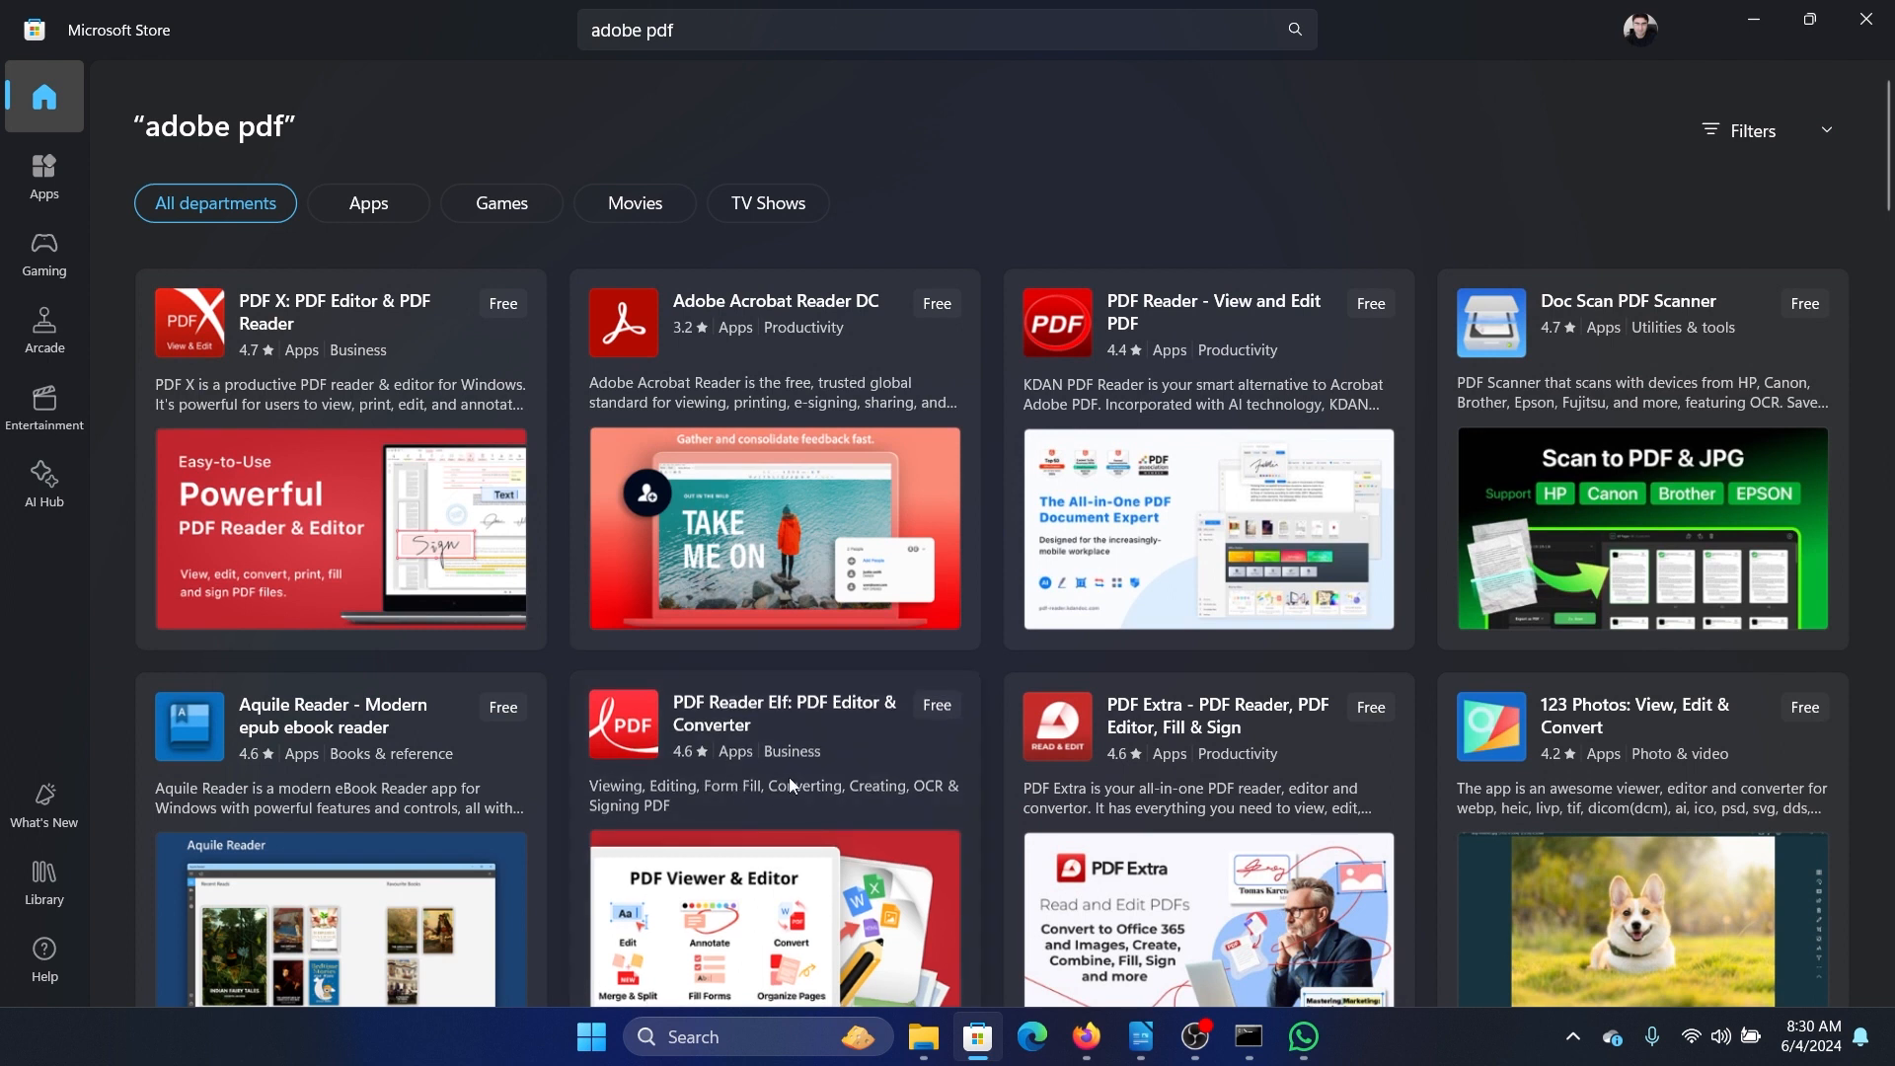
Review Adobe Acrobat Reader DC in the results, then launch the installed Adobe Acrobat app.
click(774, 301)
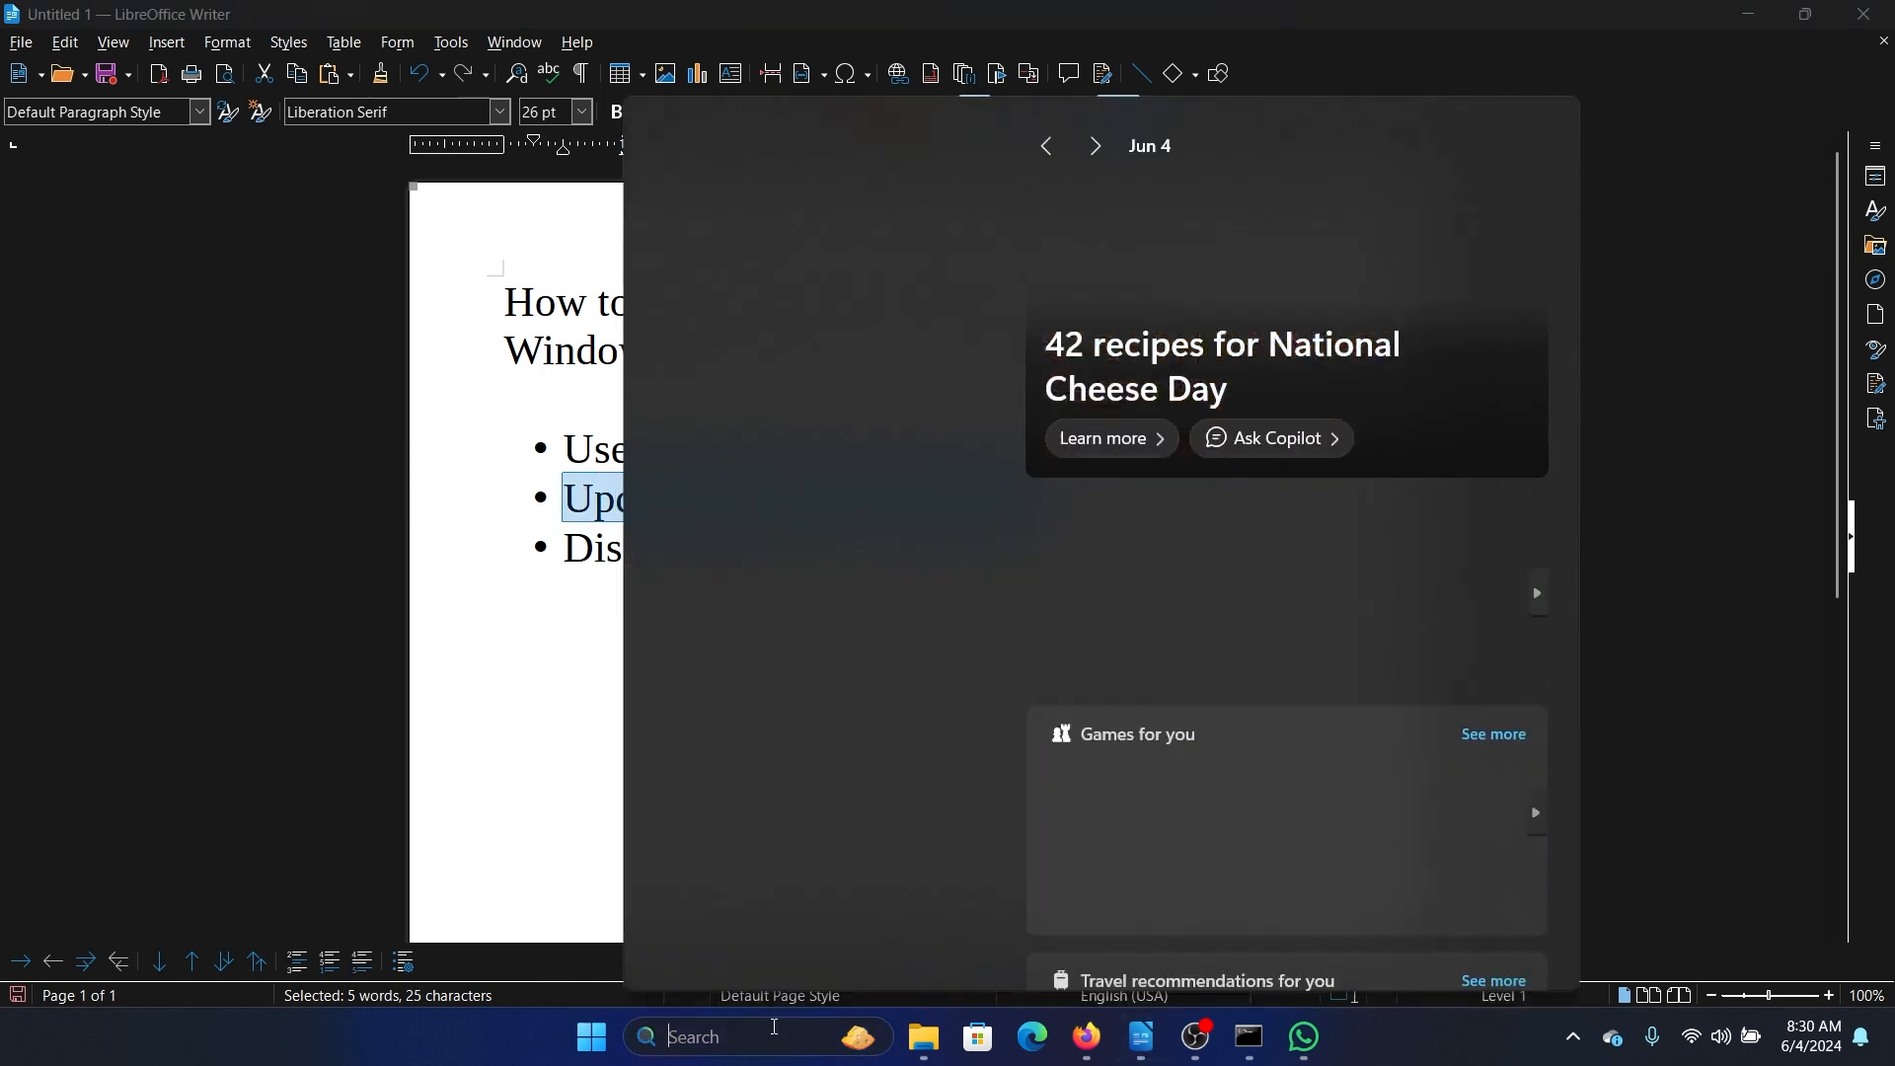
text(ad)
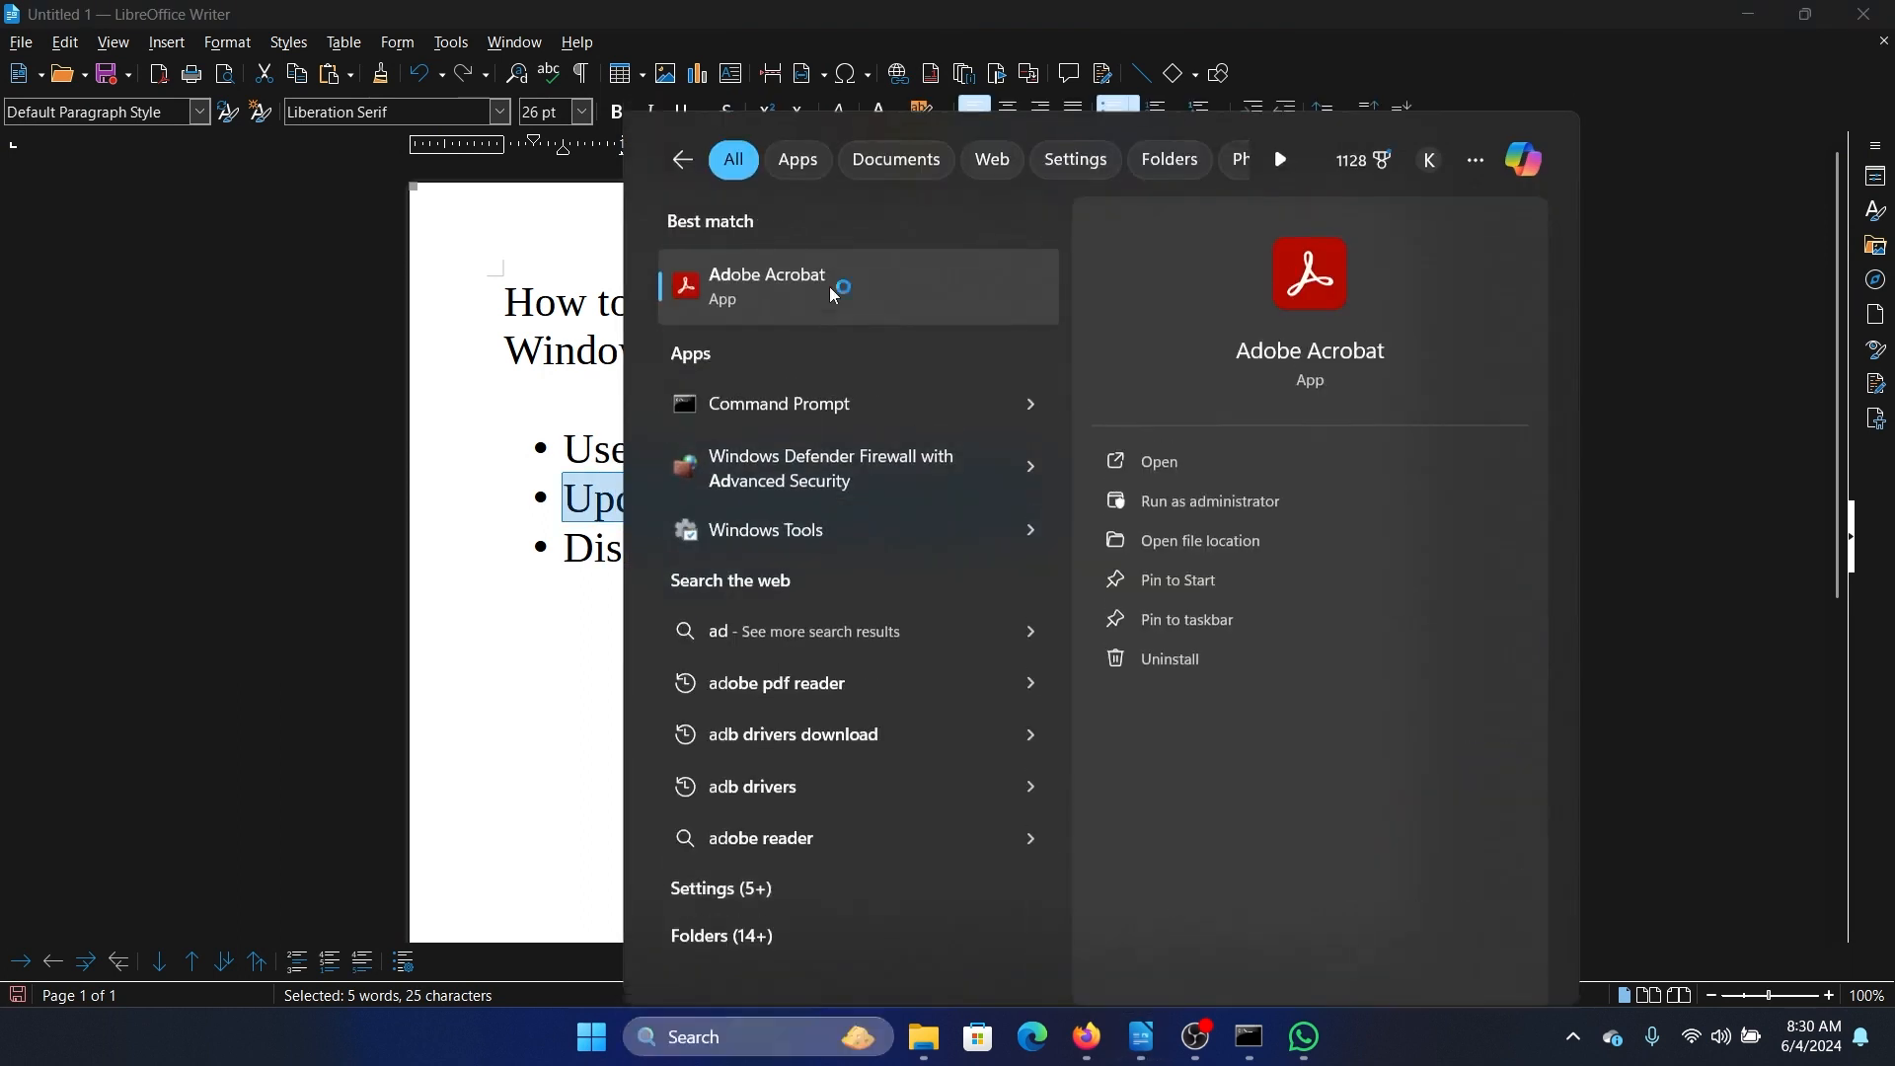
click(765, 287)
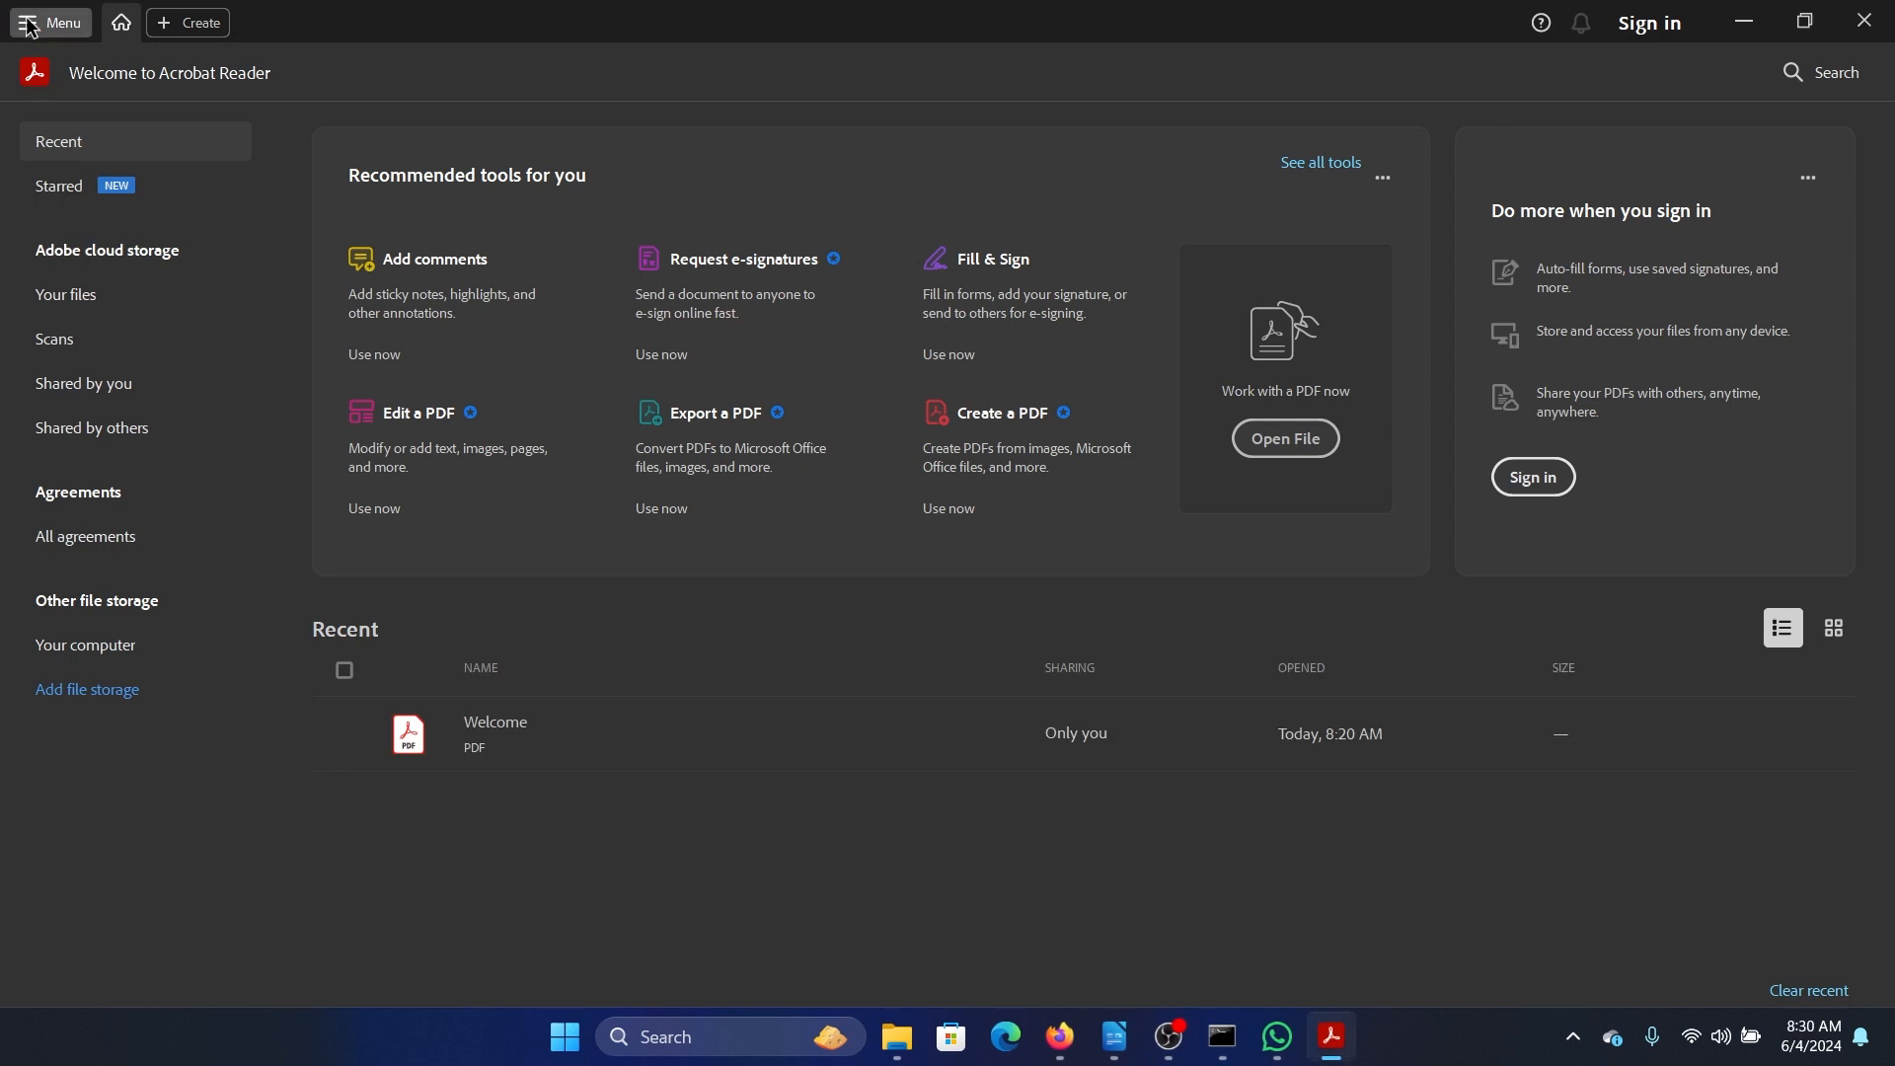
Run Check for updates from Acrobat Reader's Help menu.
click(49, 22)
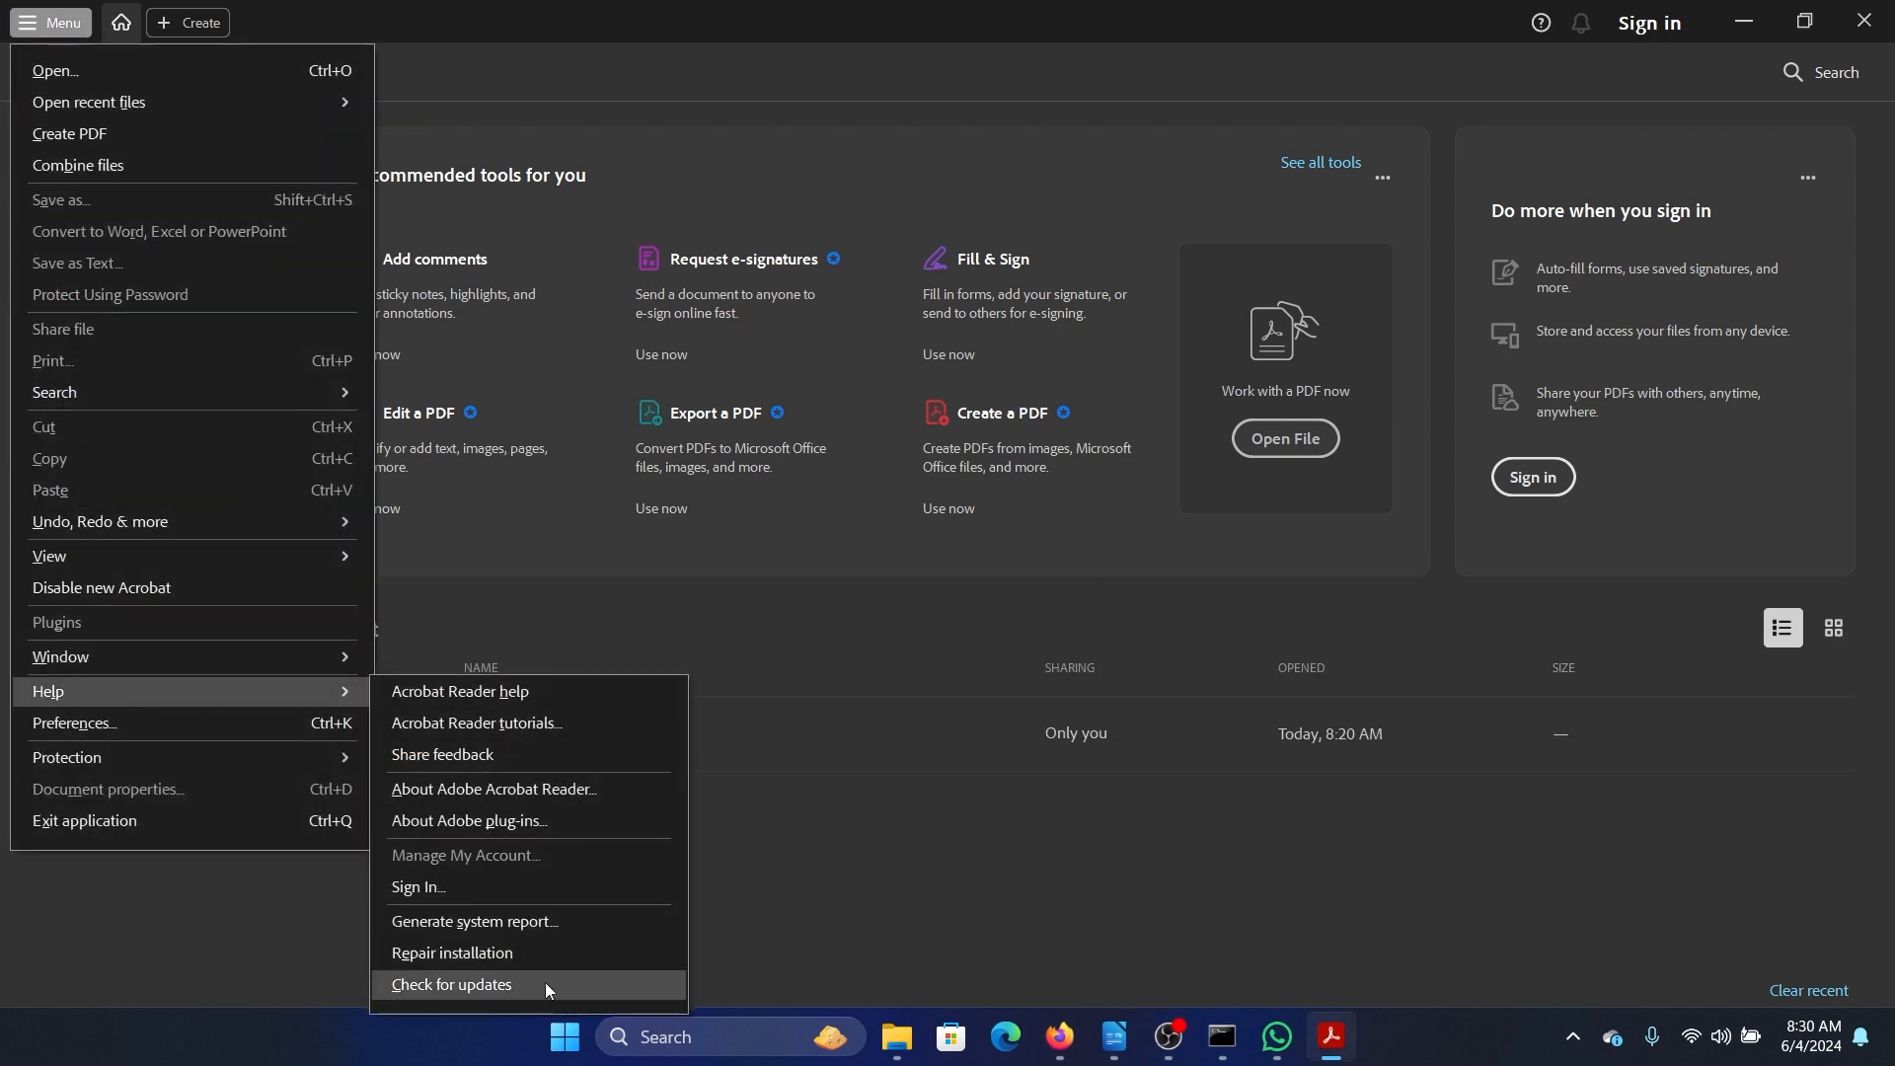
click(450, 984)
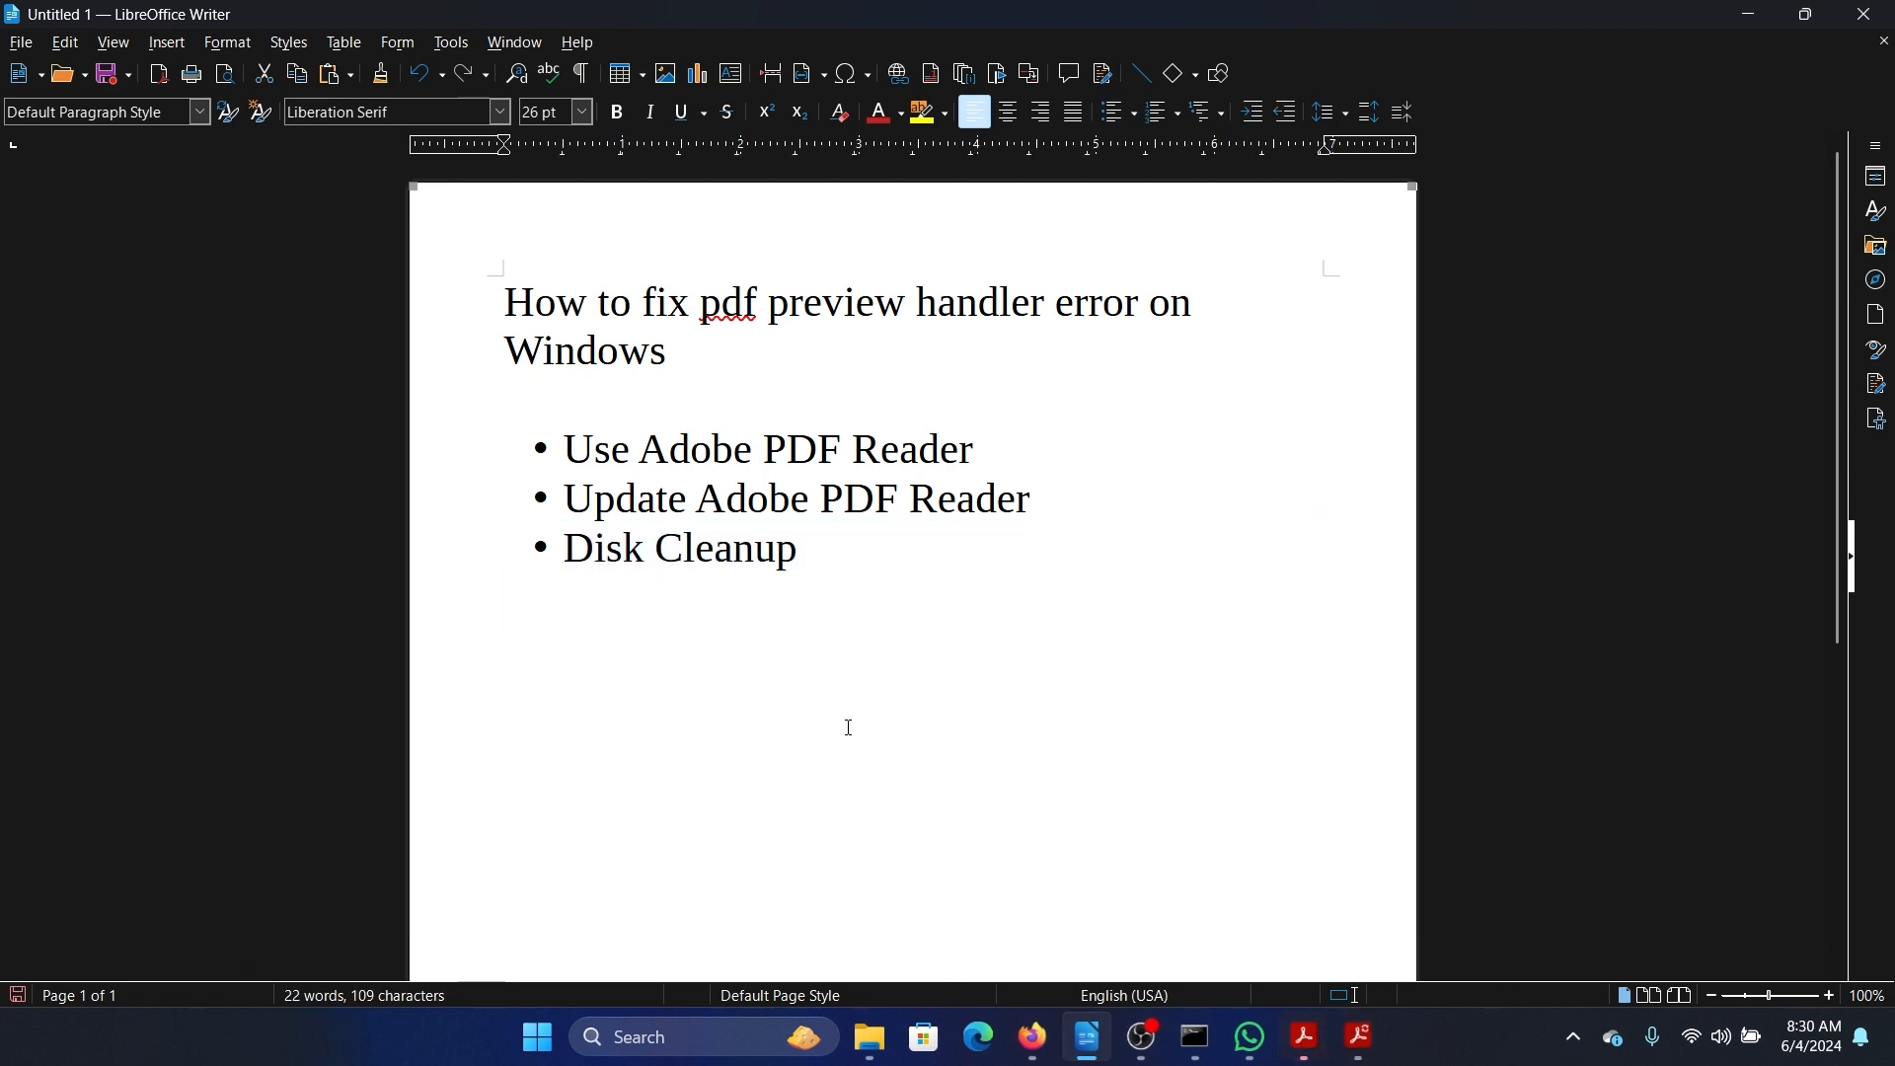
Place the caret below the fixes list and start Disk Cleanup at its drive selection.
click(1303, 1038)
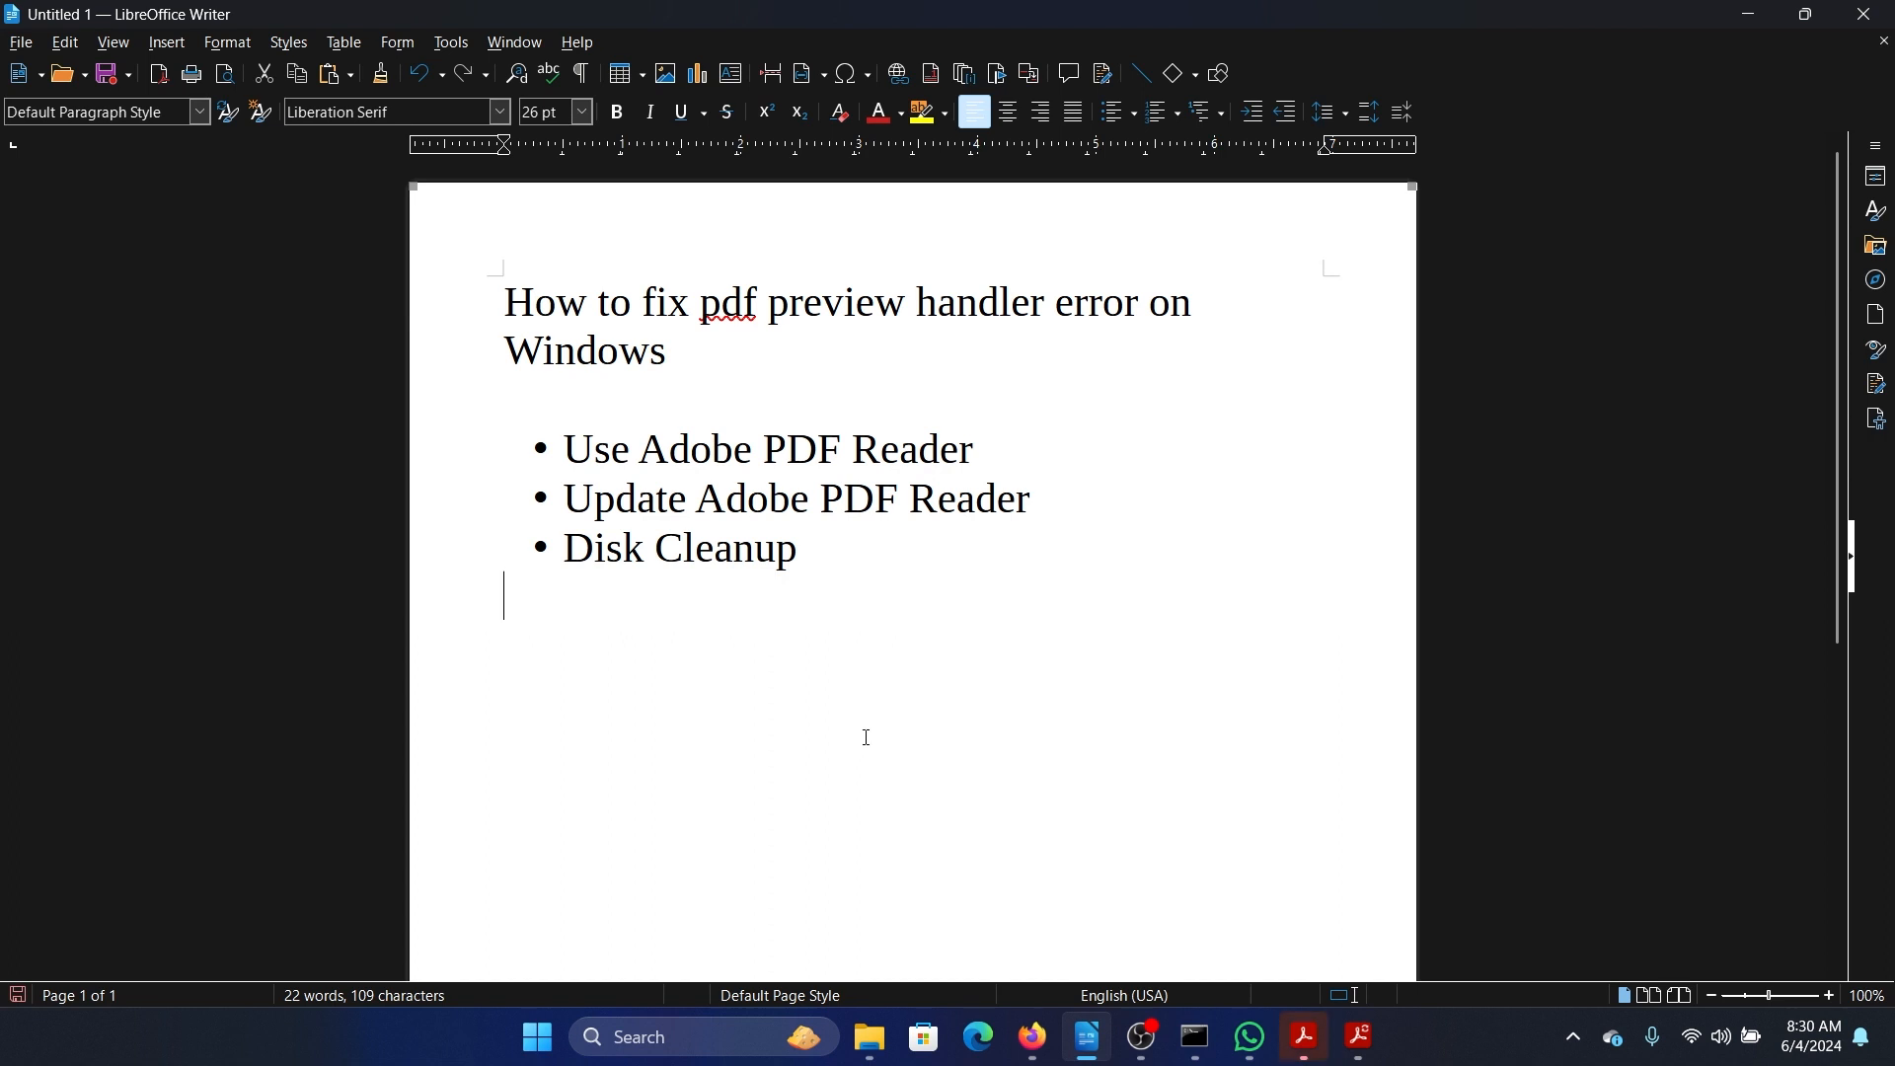
click(591, 1046)
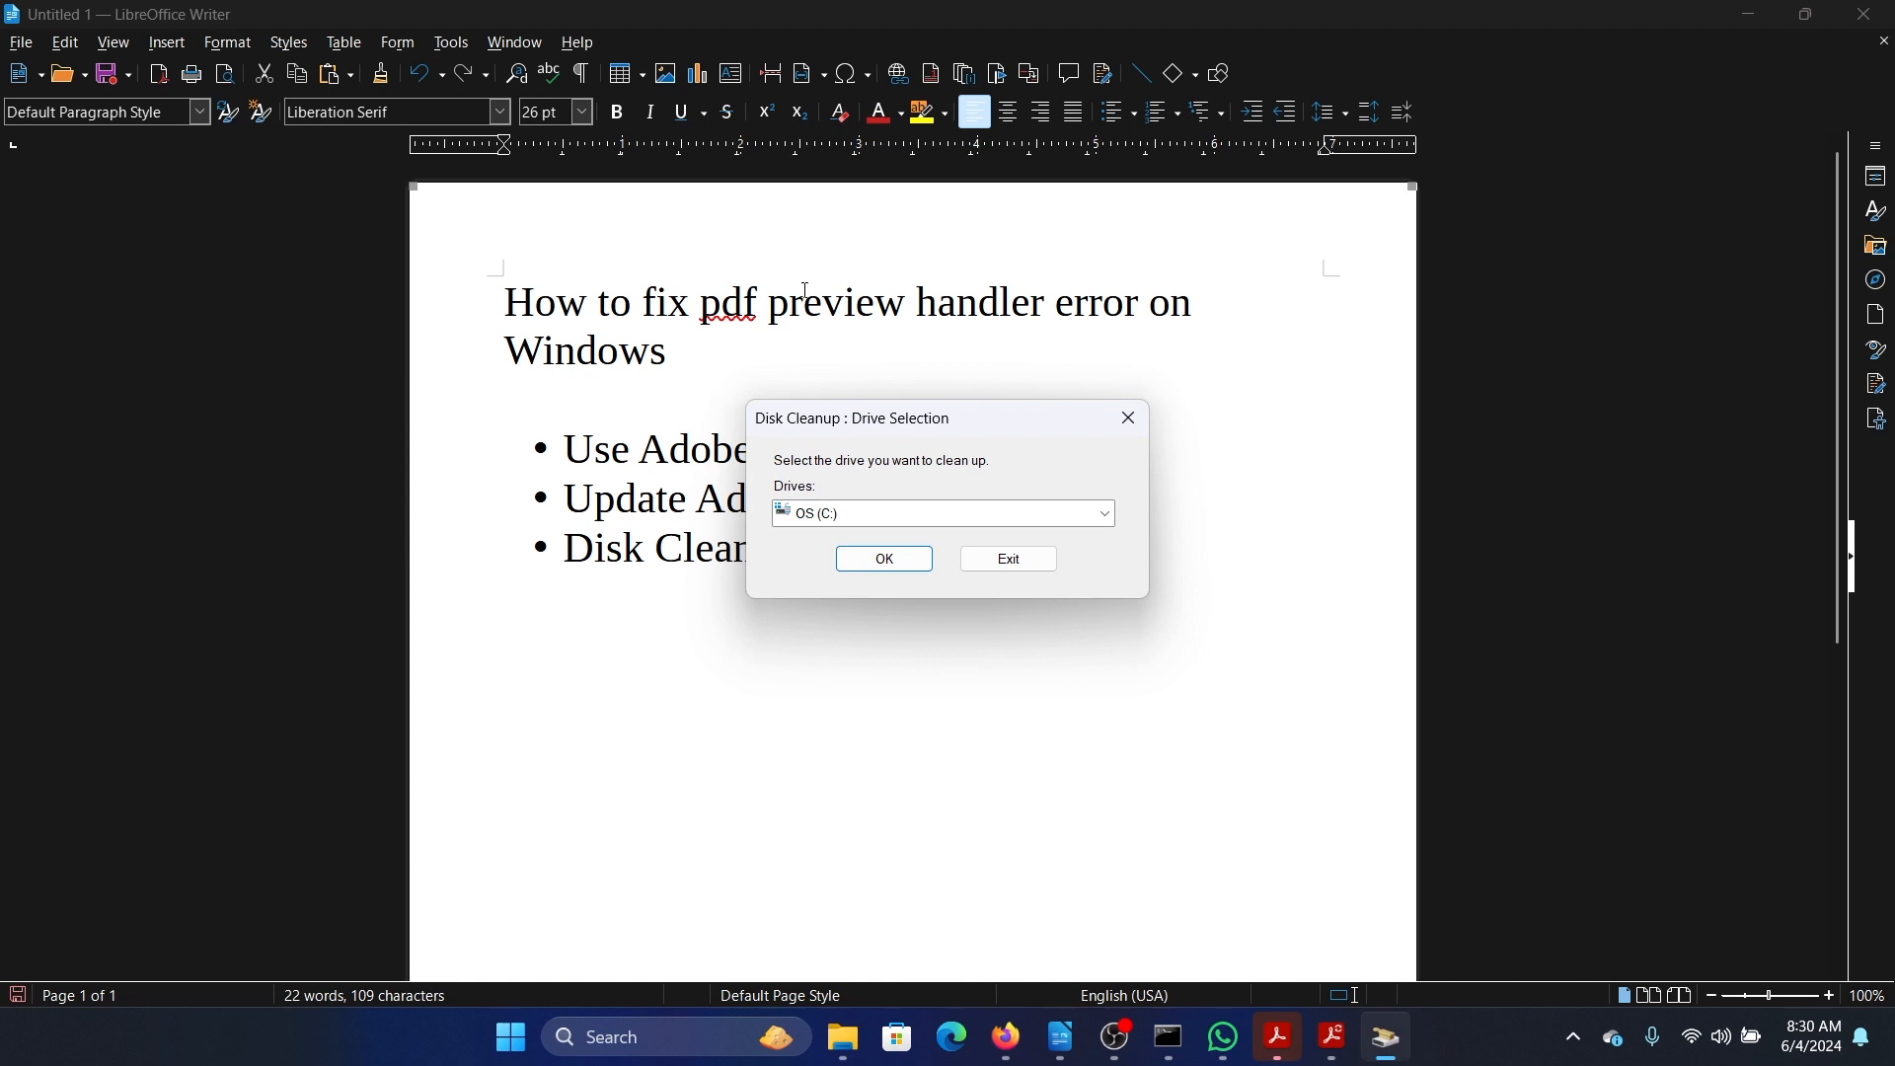
Clean up drive C: and confirm permanently deleting the checked 48.2 MB of files.
click(883, 559)
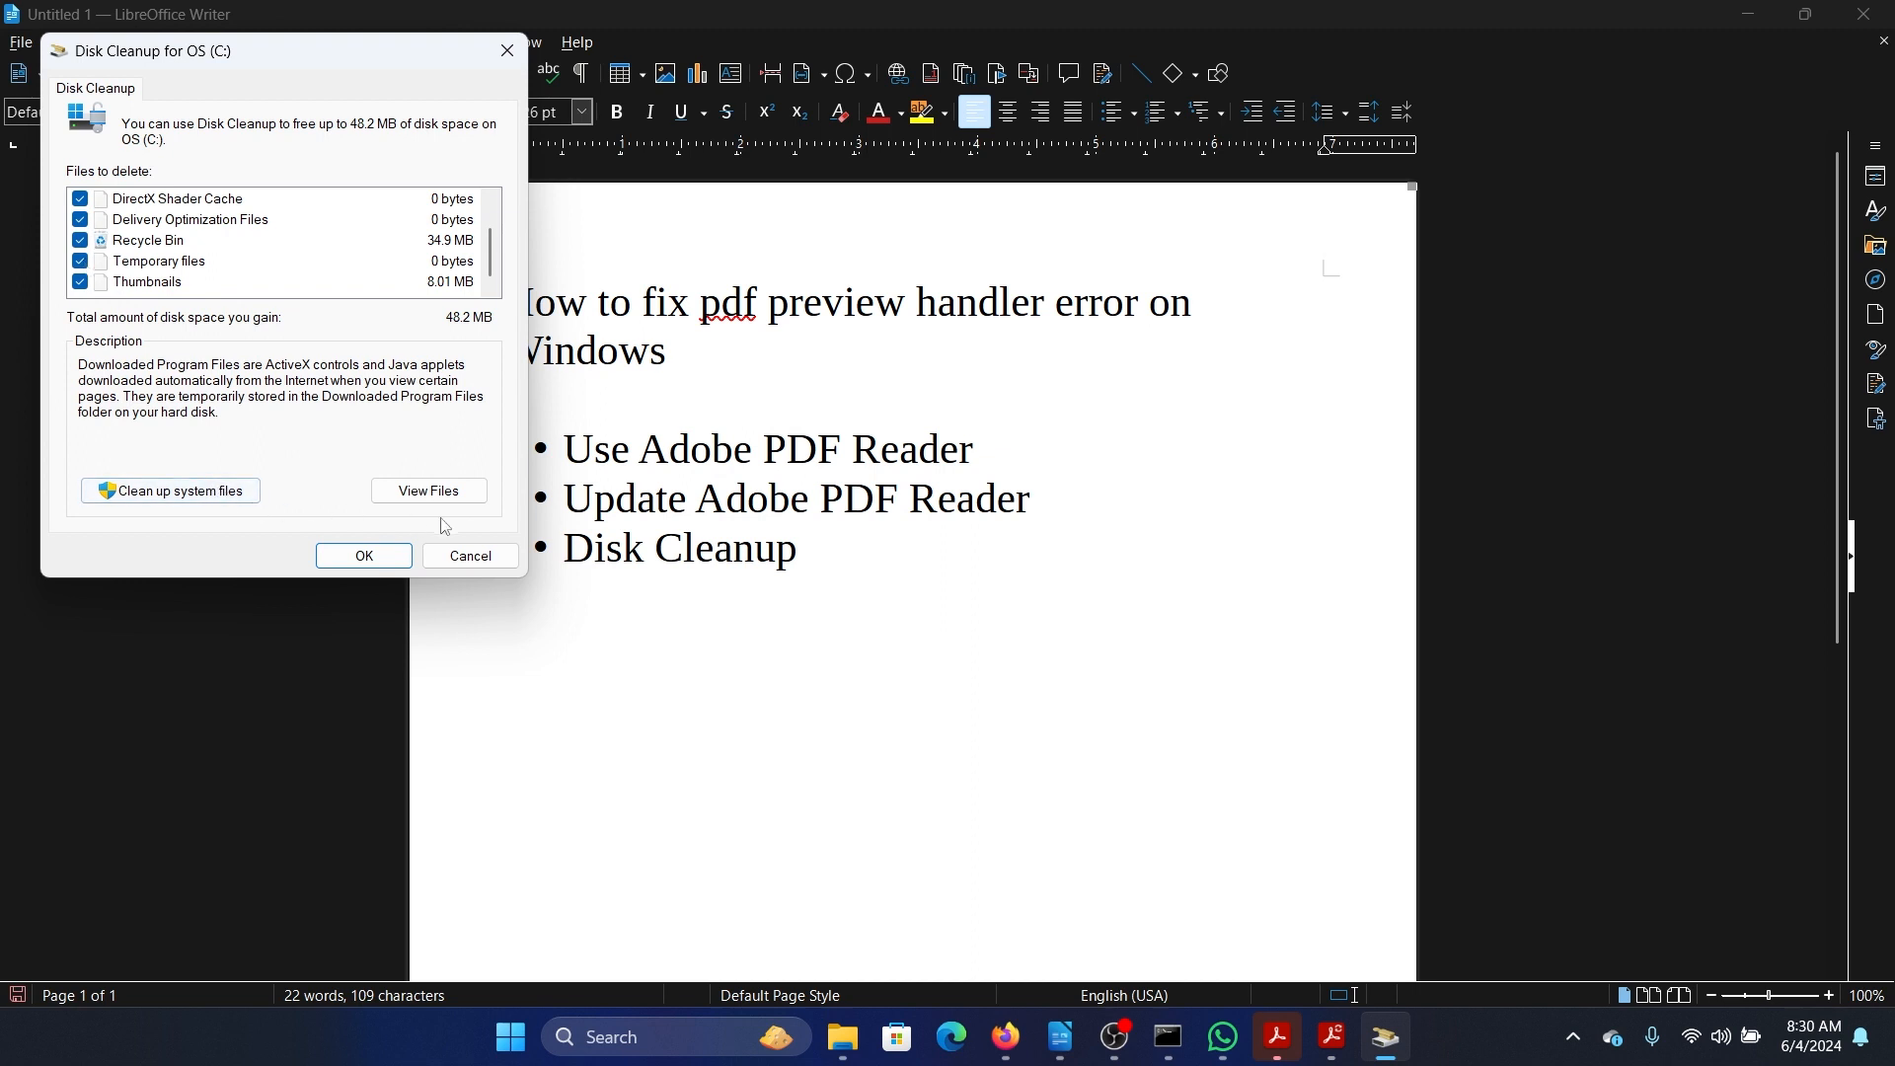
click(362, 555)
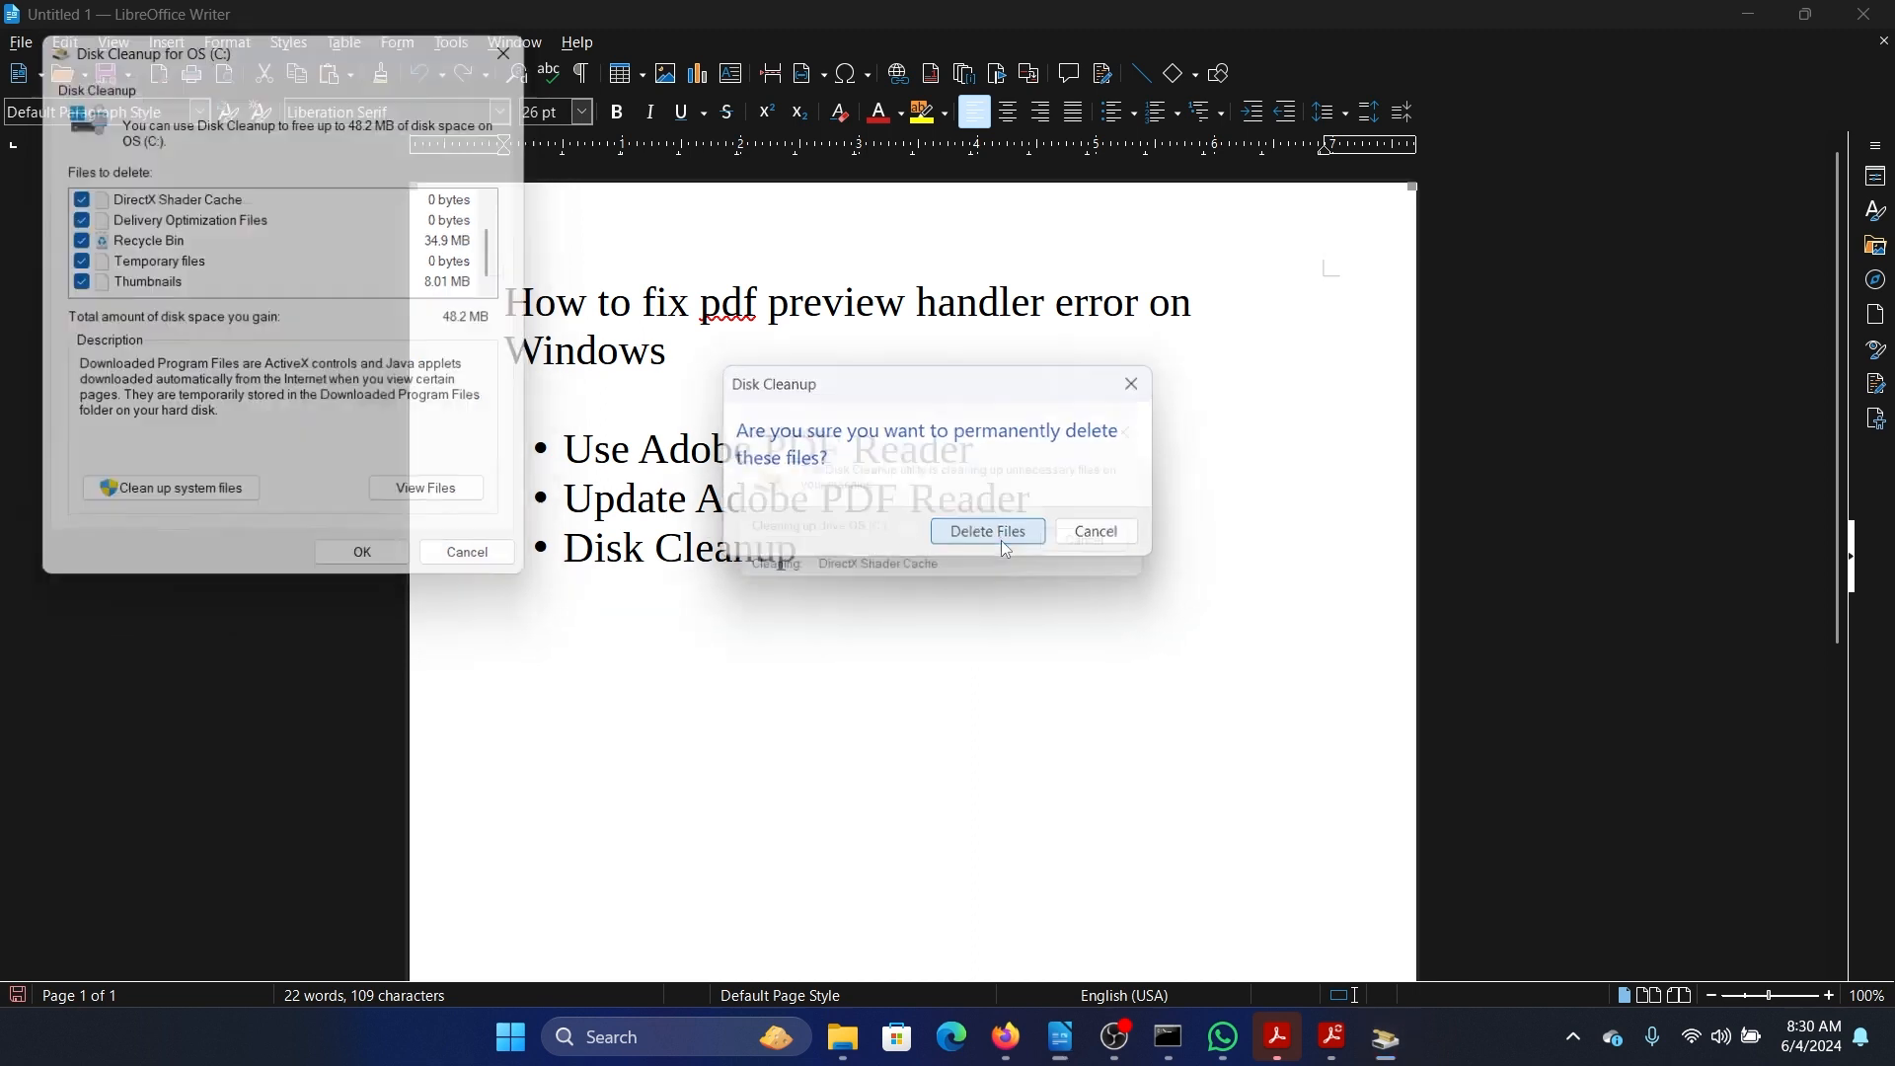
click(986, 531)
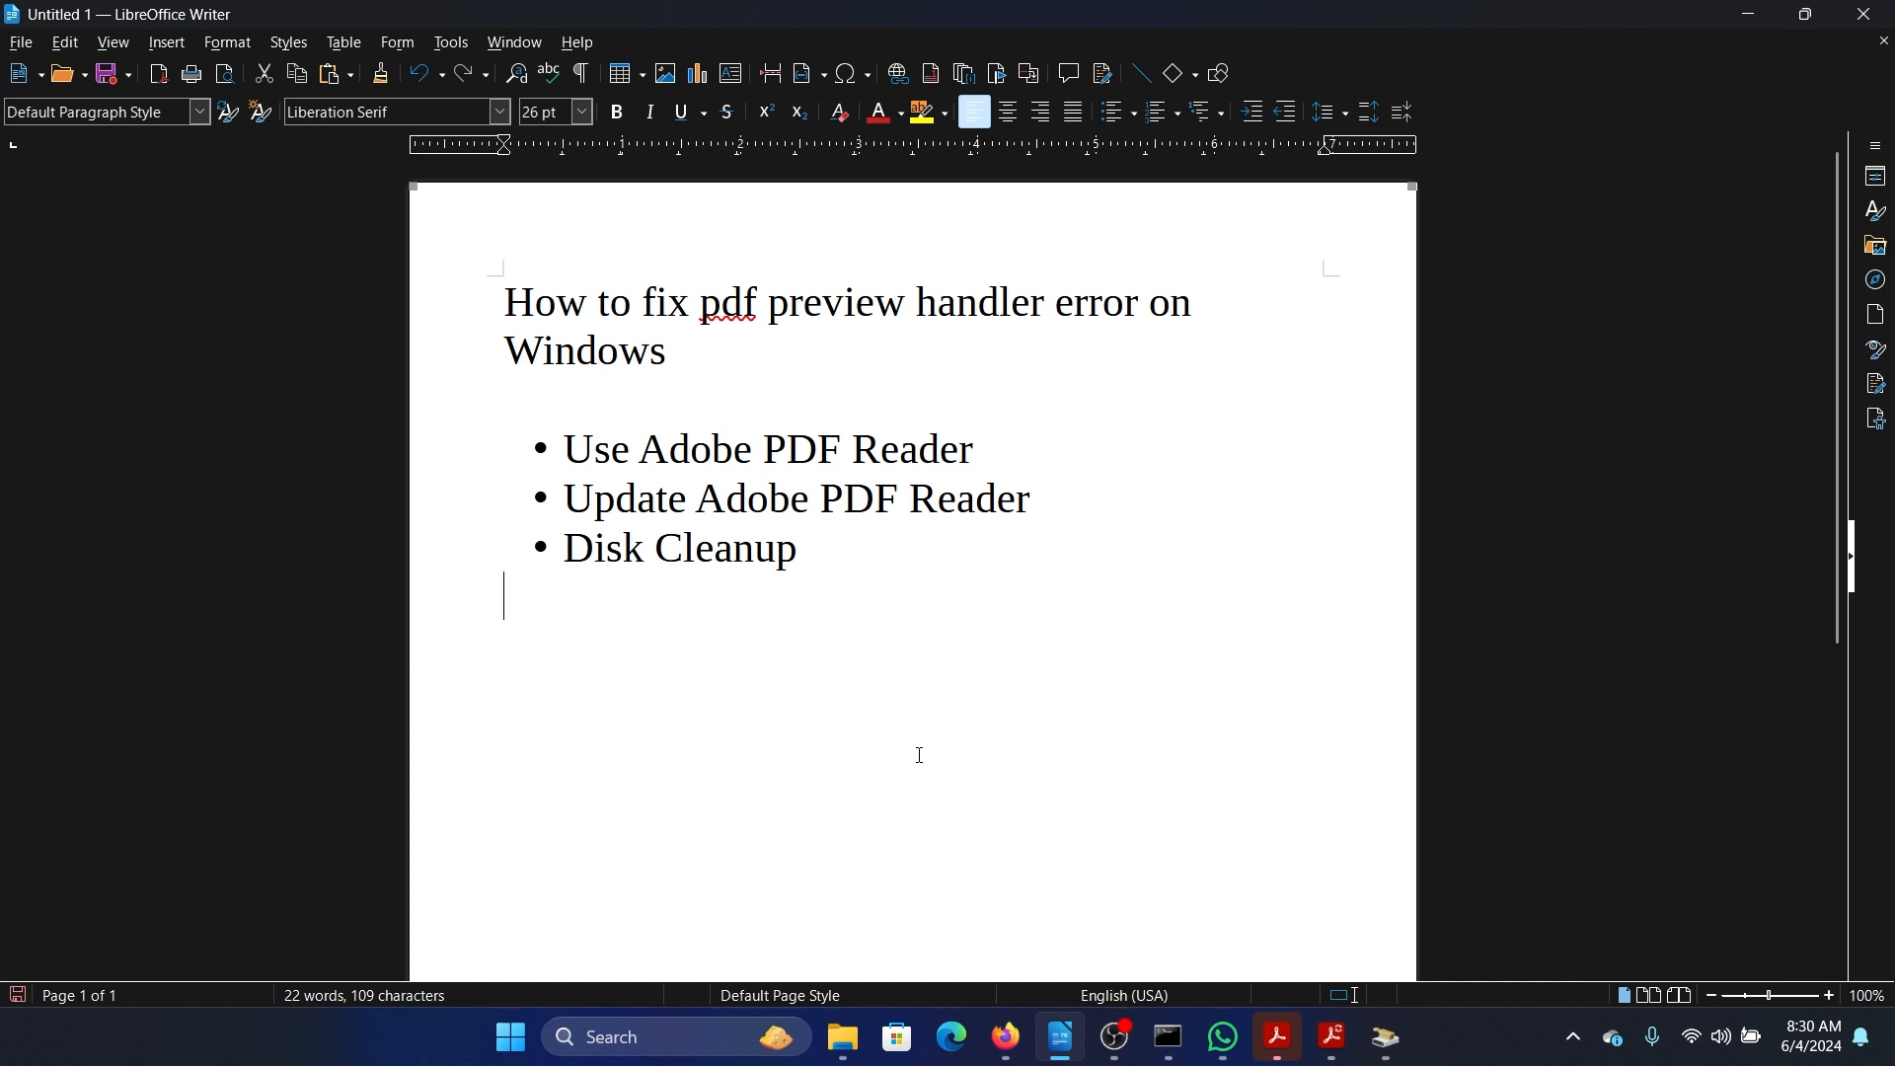
mouse_move(963, 828)
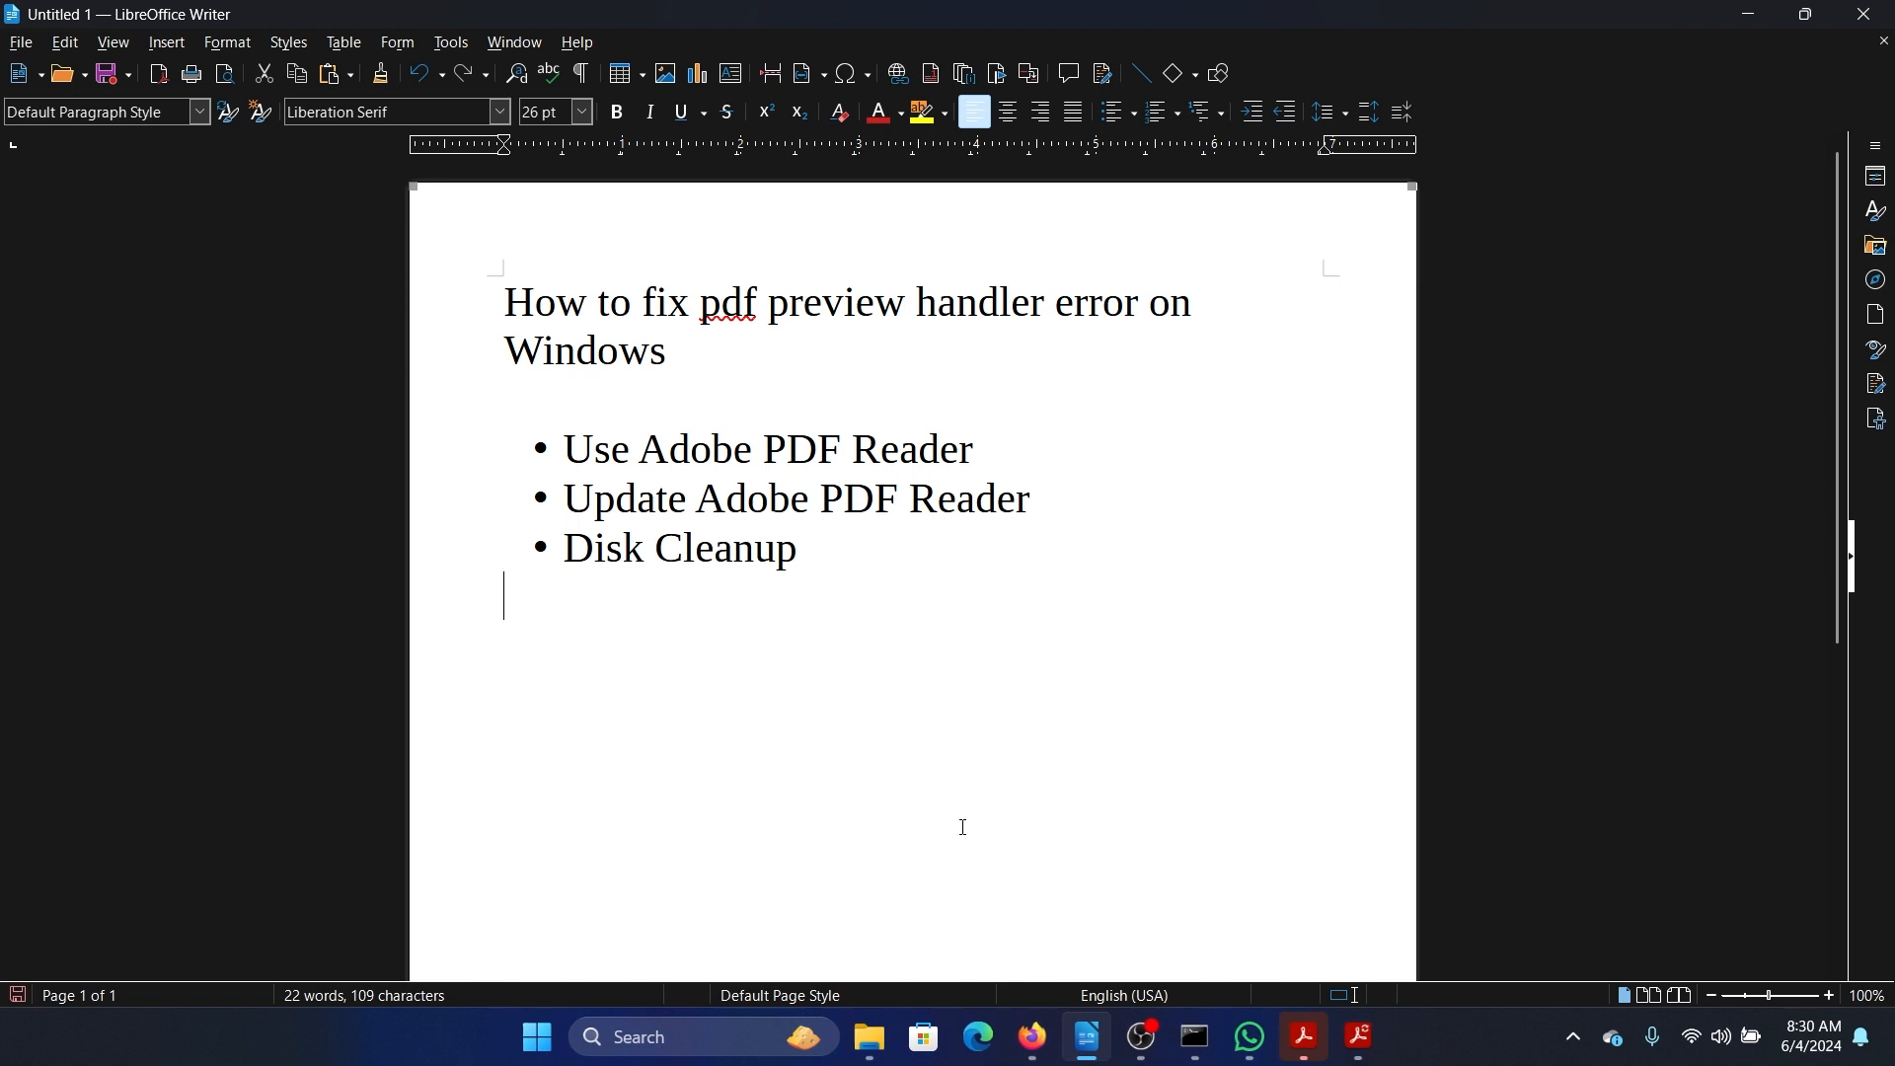